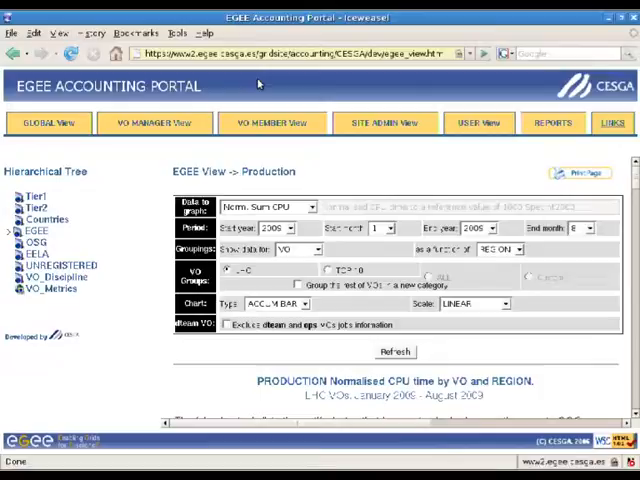
mouse_move(480, 122)
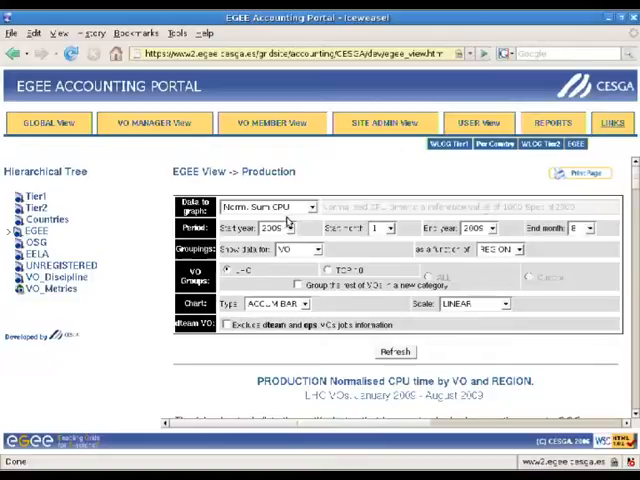
Choose how results are grouped and the chart style for the report.
left_click(322, 250)
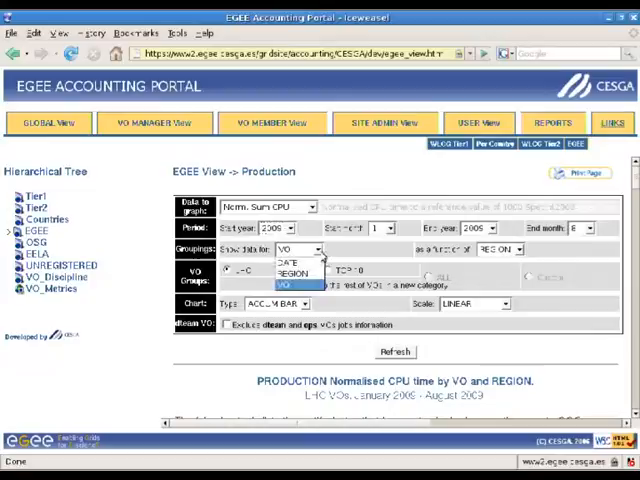
left_click(304, 304)
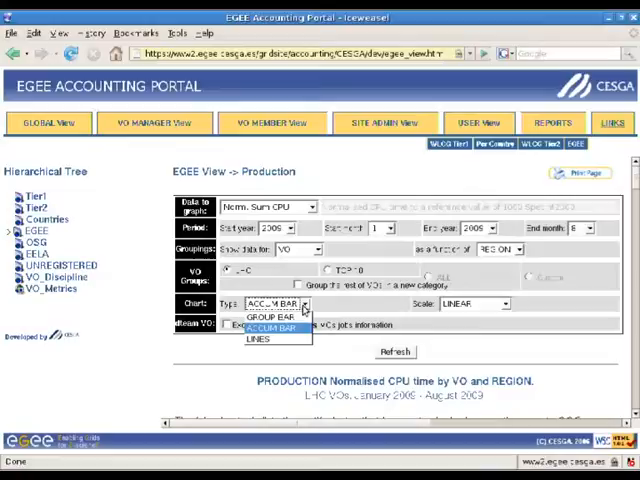
left_click(272, 316)
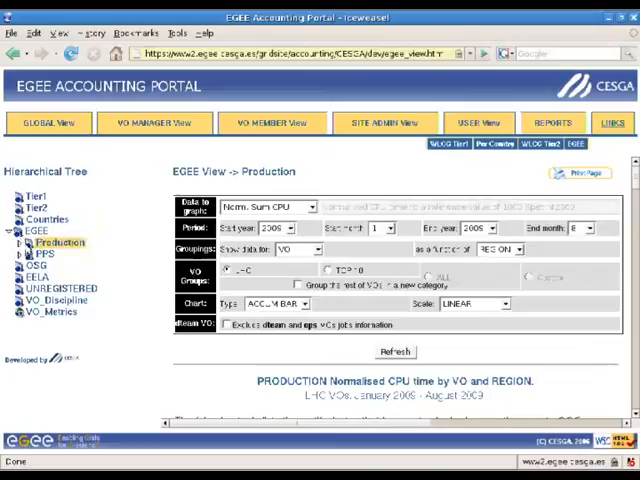
Select CESGA-EGEE under production sites, set the period start year to 2008 and refresh the chart.
left_click(20, 242)
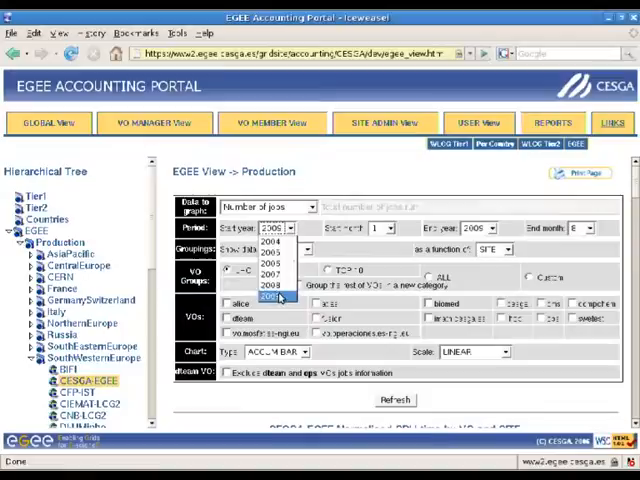
left_click(278, 296)
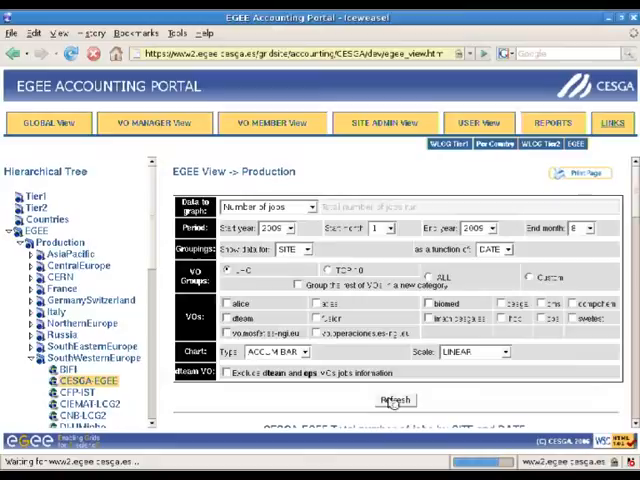
left_click(392, 400)
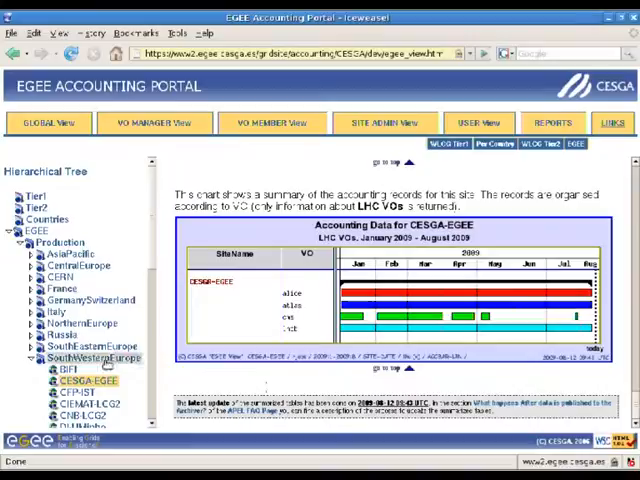
Report the number of jobs for SouthWesternEurope and locate the CSV export link.
left_click(312, 208)
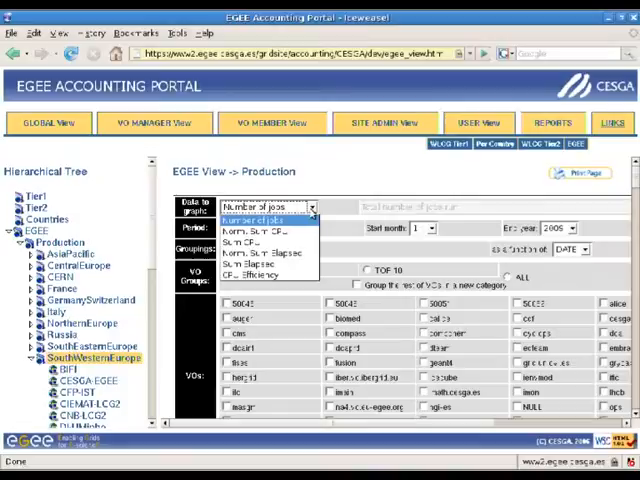
left_click(260, 252)
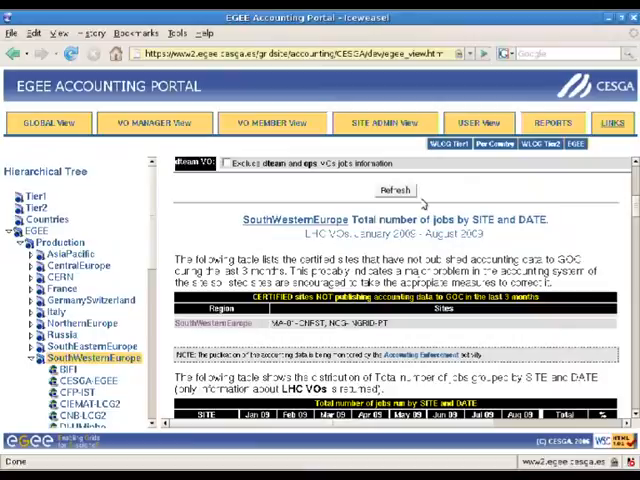
scroll("down", 3)
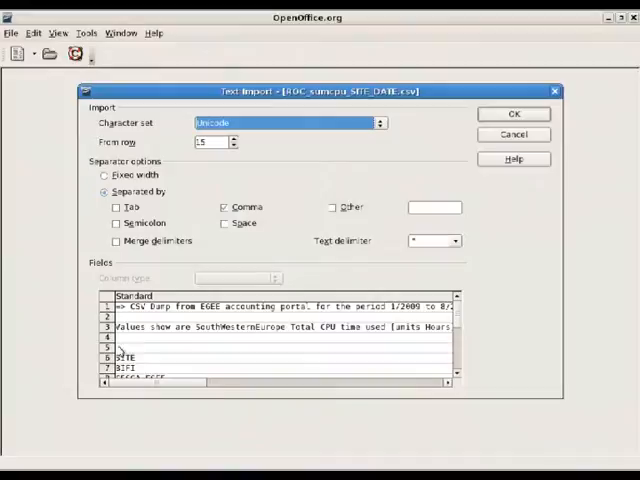
Accept the Text Import settings so the CSV opens as a Calc sheet with one row per site.
left_click(512, 112)
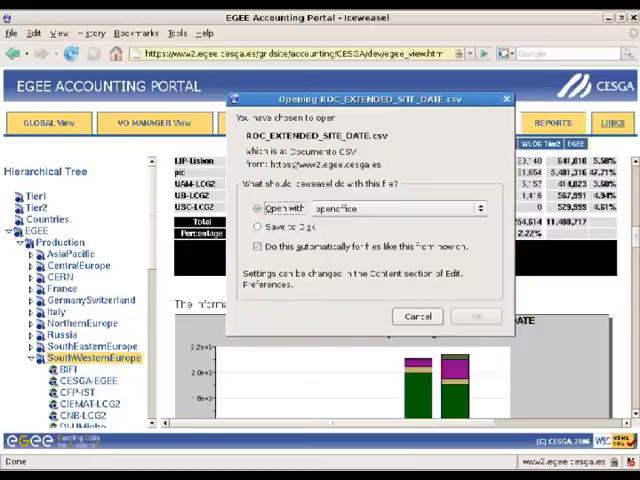
left_click(476, 316)
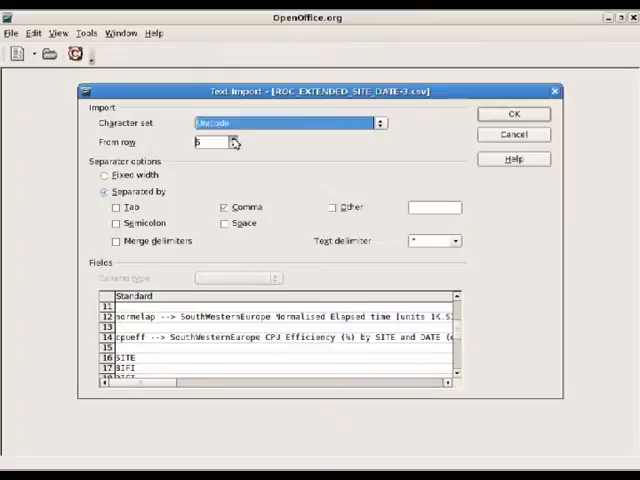
left_click(512, 112)
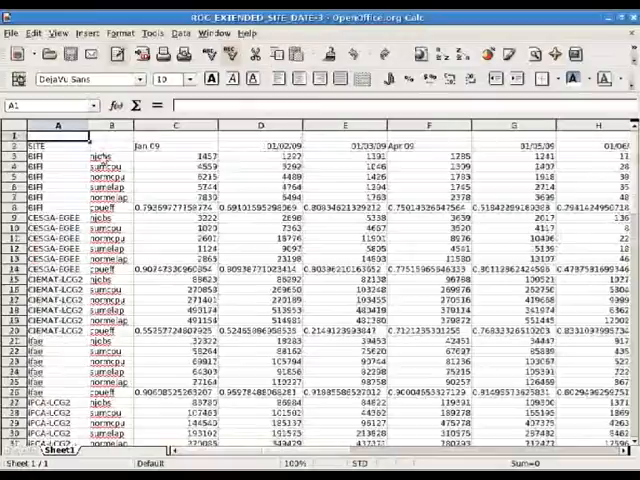
scroll("down", 3)
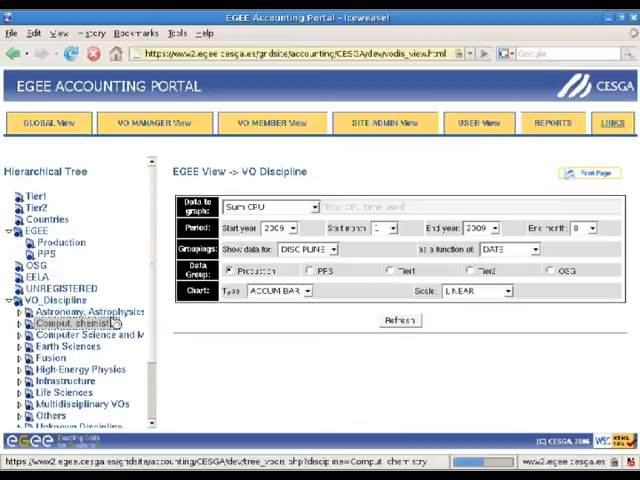
Refresh the Comput. chemistry query and display the CPU time by VO bar chart.
left_click(396, 320)
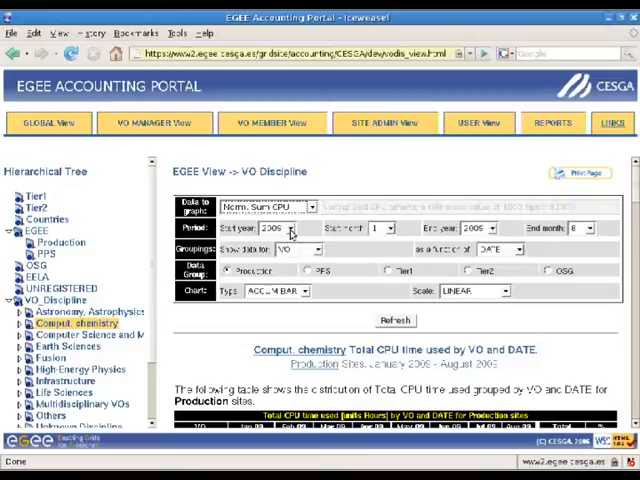
left_click(304, 250)
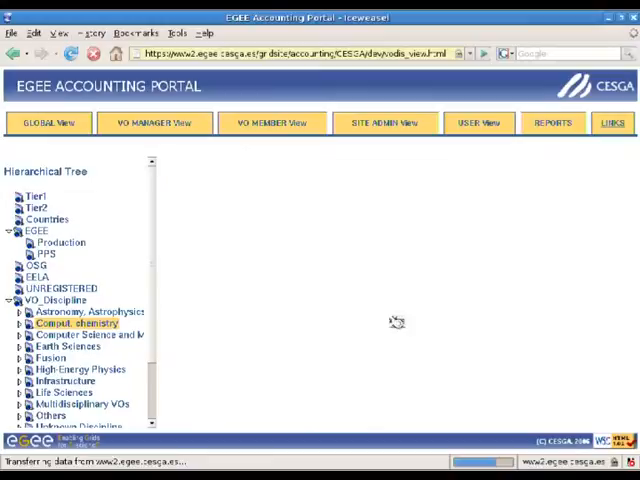
left_click(76, 324)
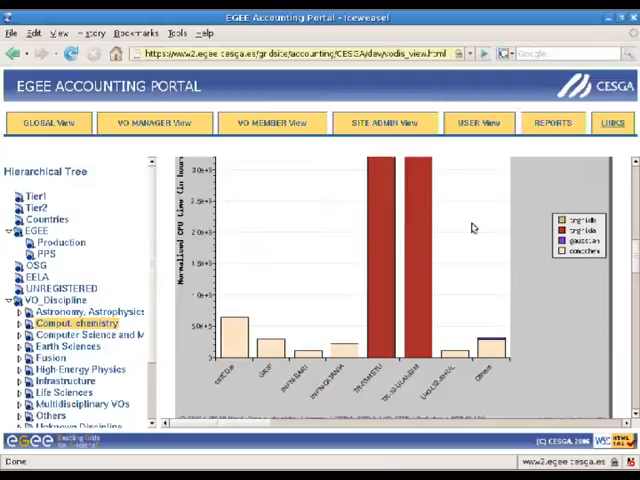